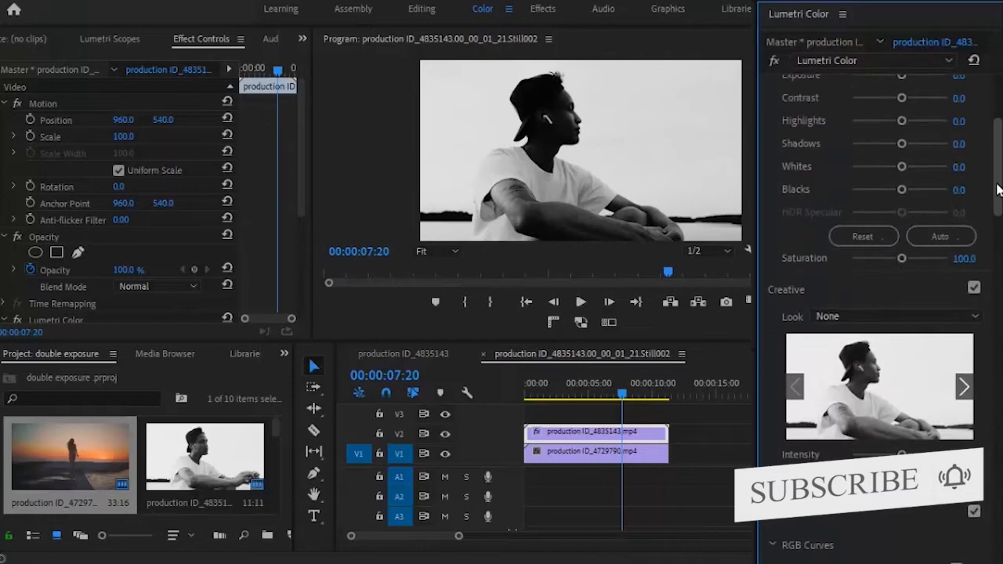
# Set the man clip's Opacity blend mode to Screen so the sunset shows through his silhouette
pyautogui.moveTo(901, 258); pyautogui.dragTo(859, 259)
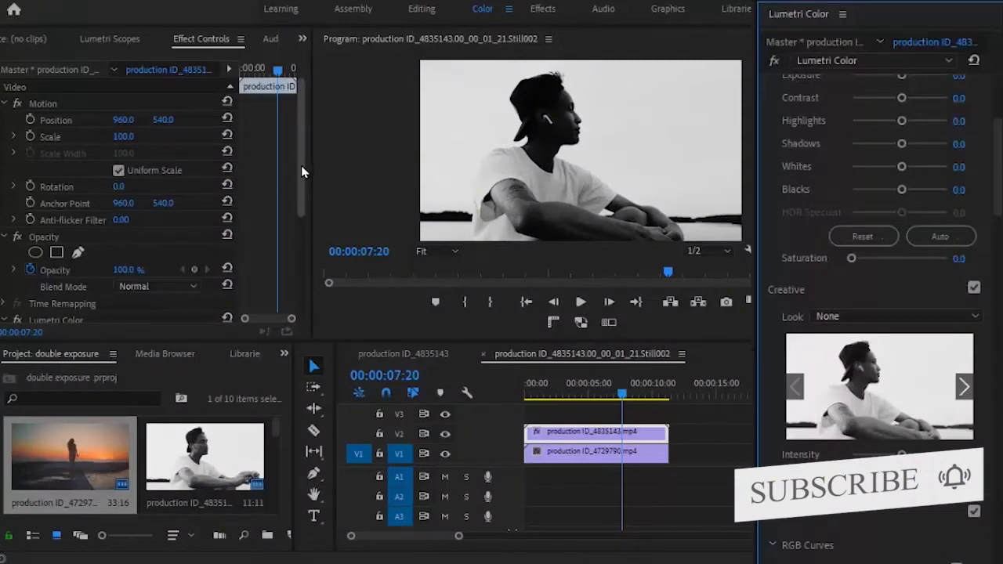
pyautogui.scroll(-3)
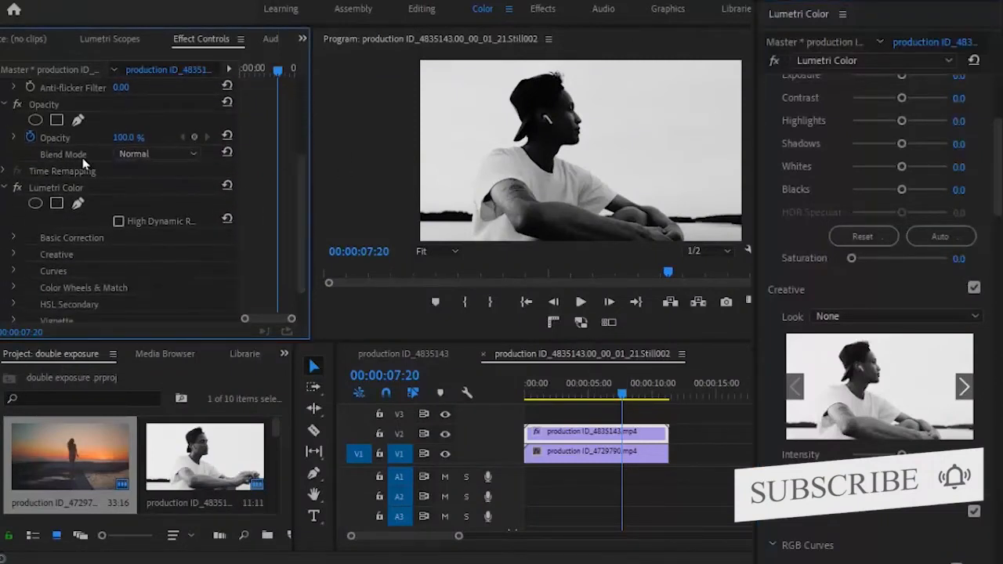
pyautogui.click(157, 154)
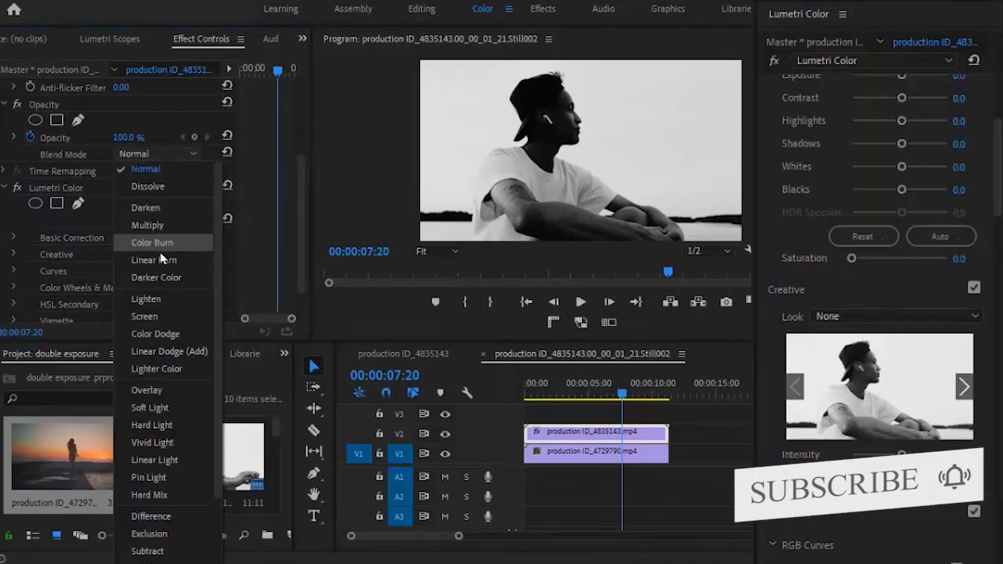
pyautogui.click(144, 317)
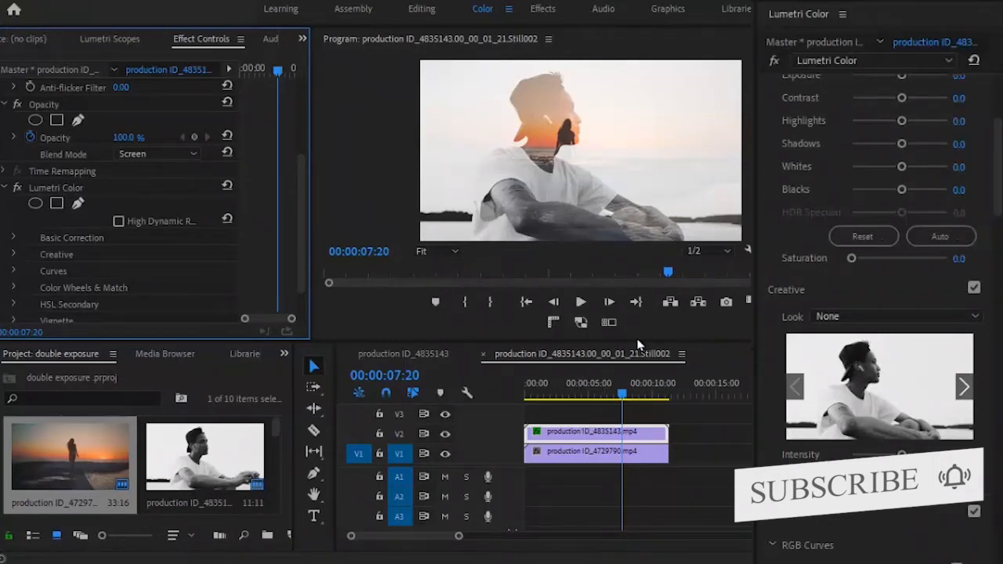
pyautogui.moveTo(626, 305)
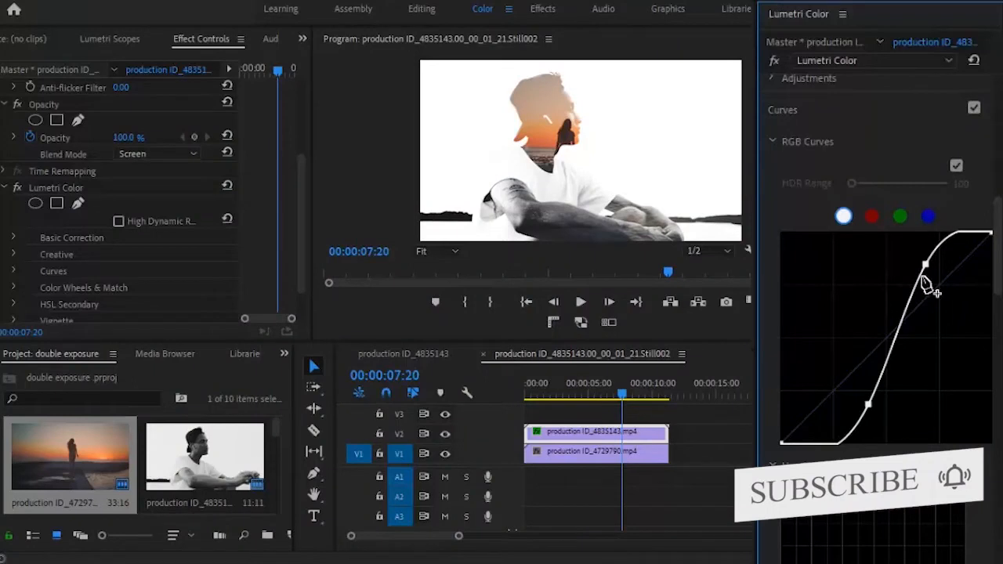
pyautogui.moveTo(625, 155)
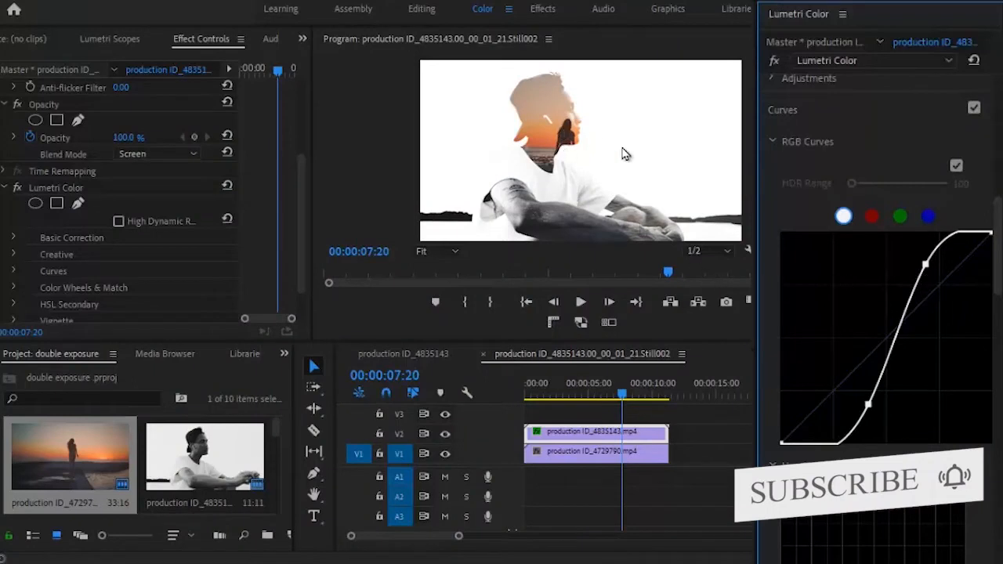
pyautogui.moveTo(657, 105)
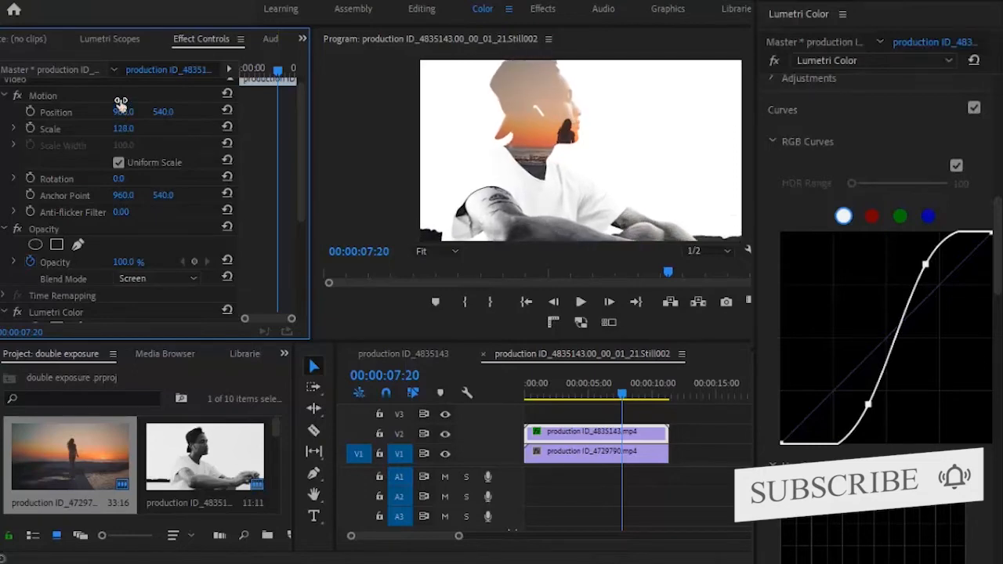
# Scale the man's silhouette and shift the sunset clip's Position X left so the woman sits inside his head
pyautogui.moveTo(122, 128); pyautogui.dragTo(134, 129)
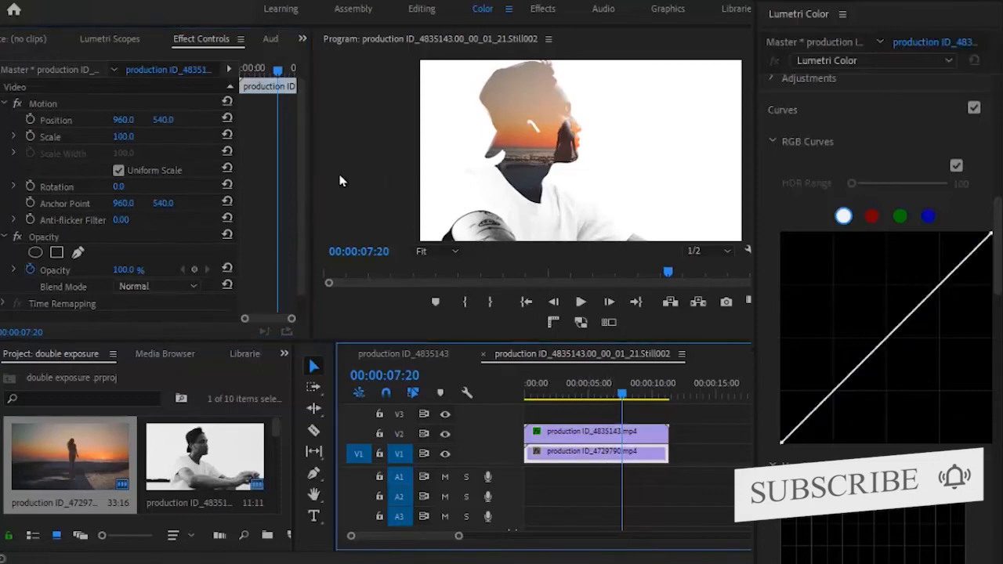
pyautogui.click(57, 119)
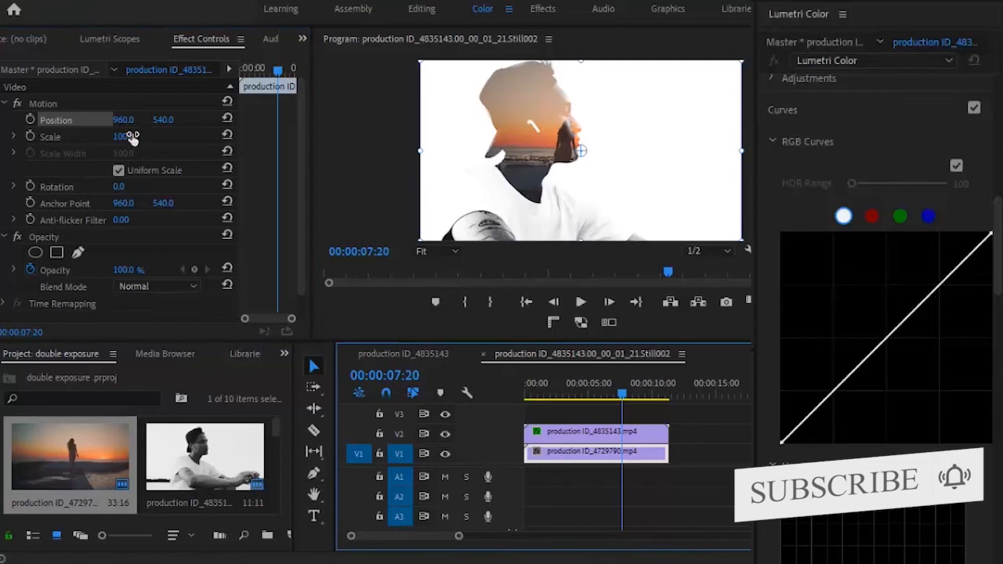
pyautogui.moveTo(125, 119); pyautogui.dragTo(112, 119)
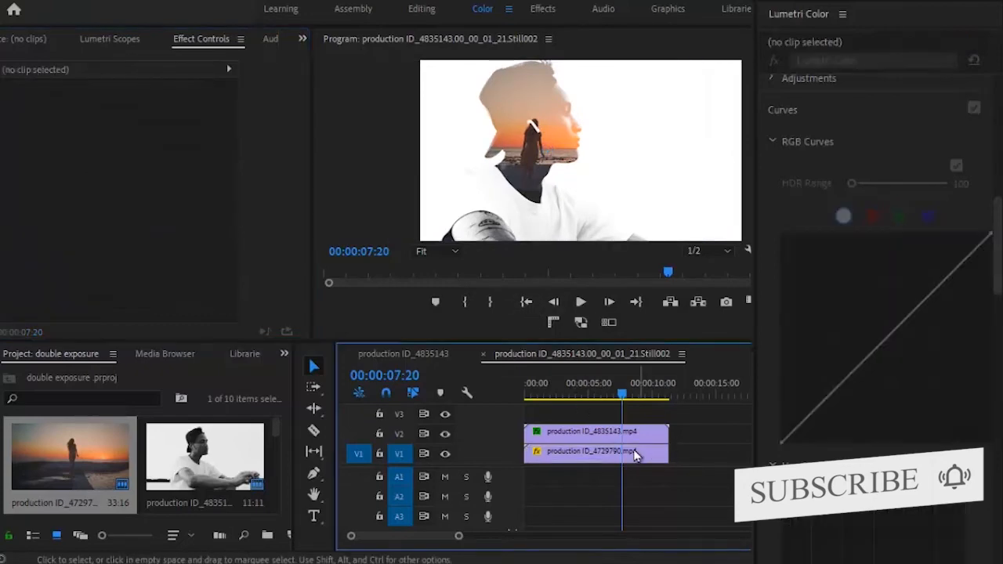
# Shape the sunset clip's Lumetri RGB Curves into an S-curve, lifting highlights and deepening shadows
pyautogui.click(595, 451)
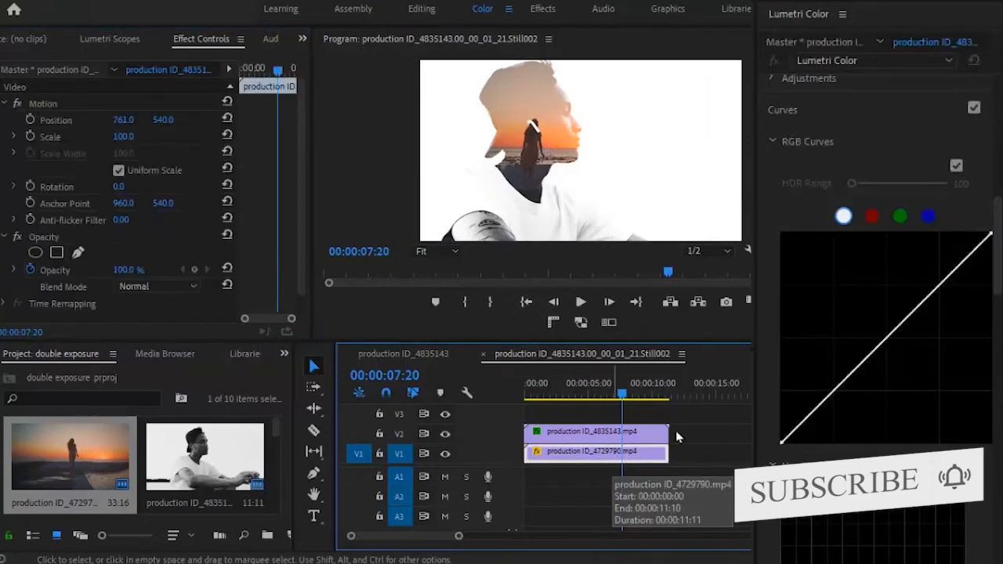
pyautogui.scroll(-3)
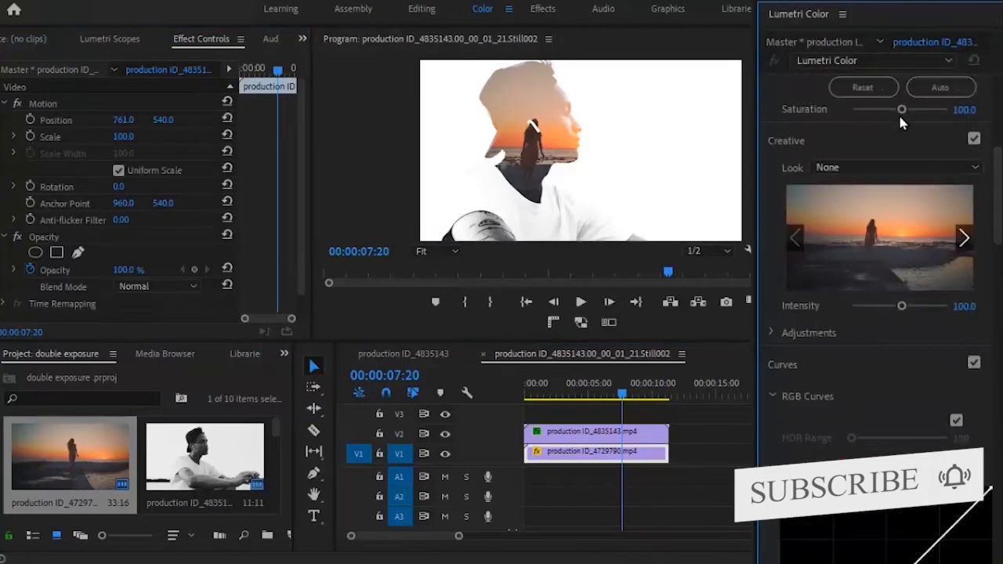
pyautogui.moveTo(901, 110); pyautogui.dragTo(922, 109)
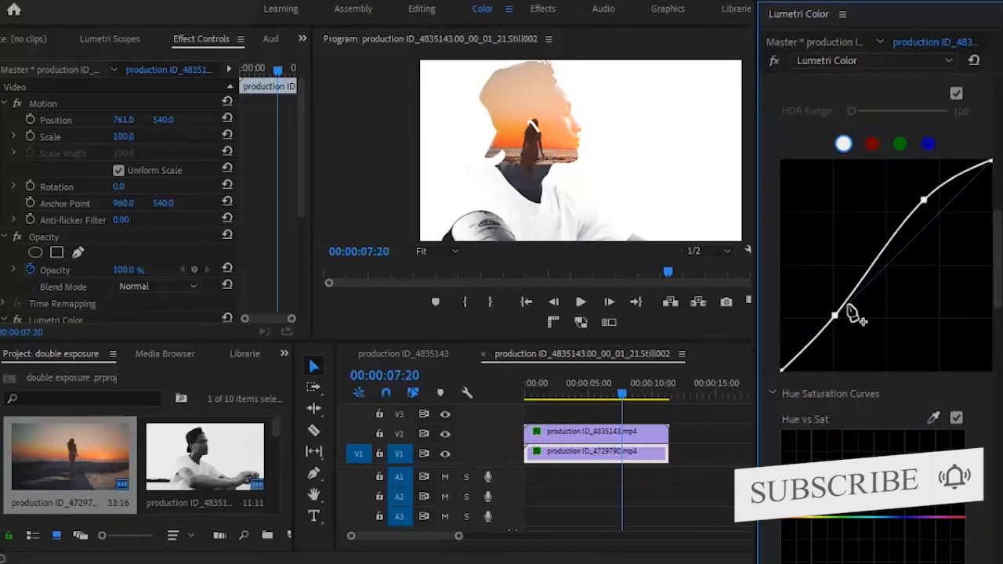
pyautogui.moveTo(834, 315); pyautogui.dragTo(854, 329)
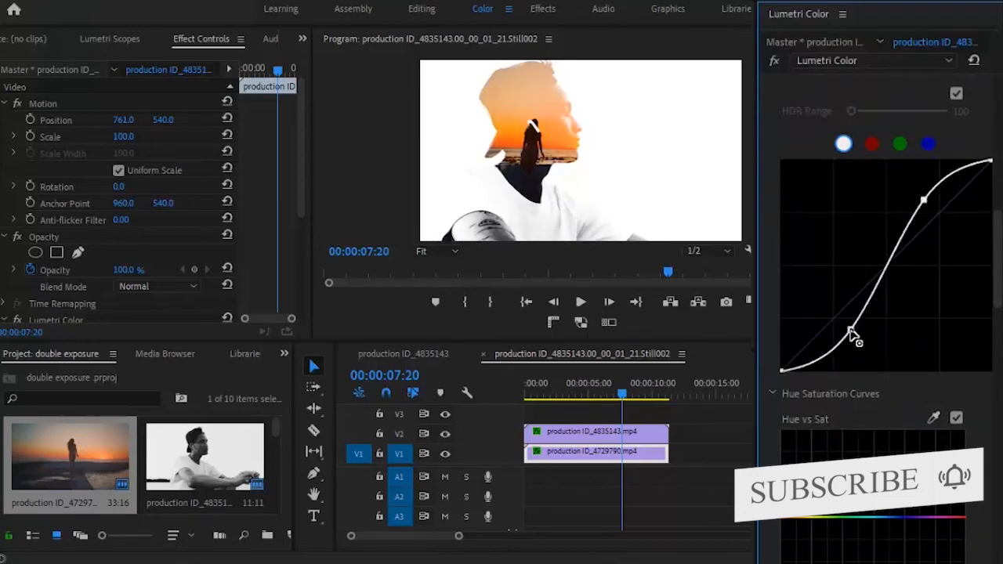
pyautogui.moveTo(854, 332); pyautogui.dragTo(849, 341)
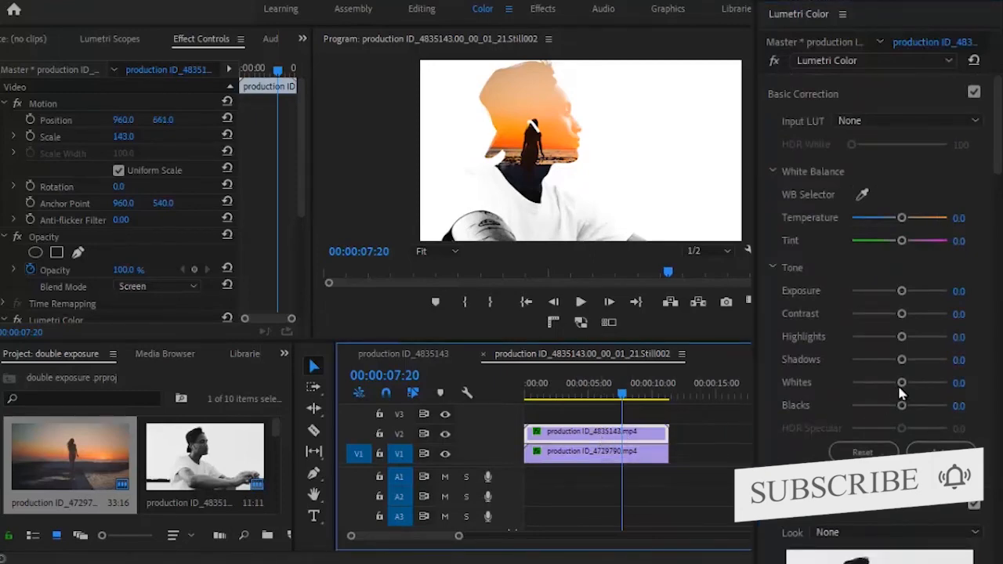
pyautogui.moveTo(901, 383); pyautogui.dragTo(871, 382)
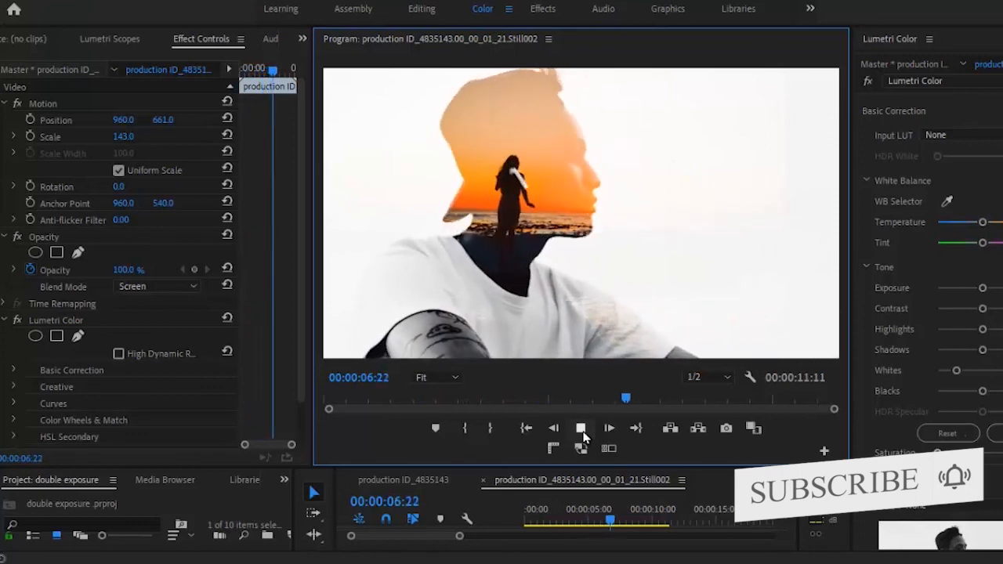
pyautogui.click(580, 427)
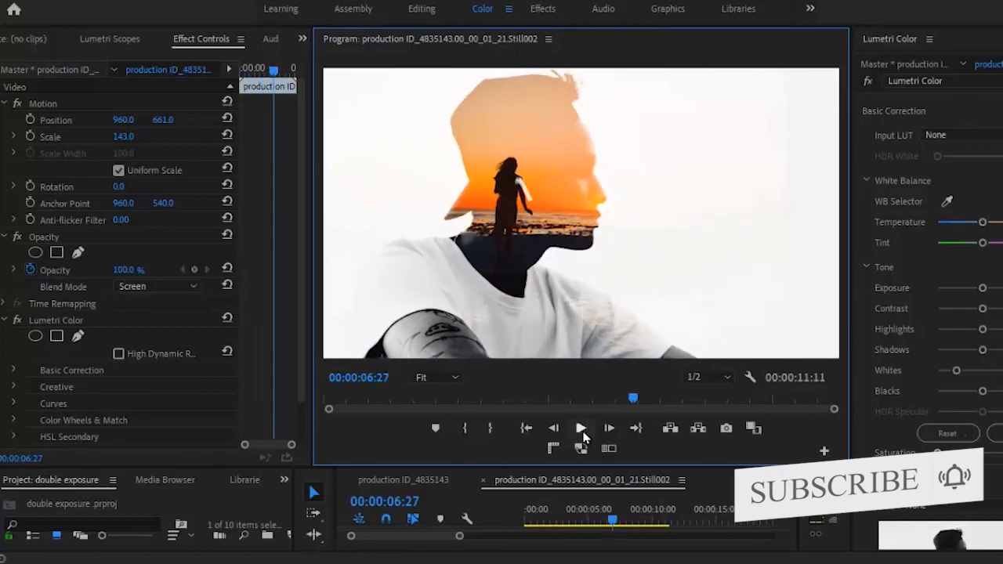